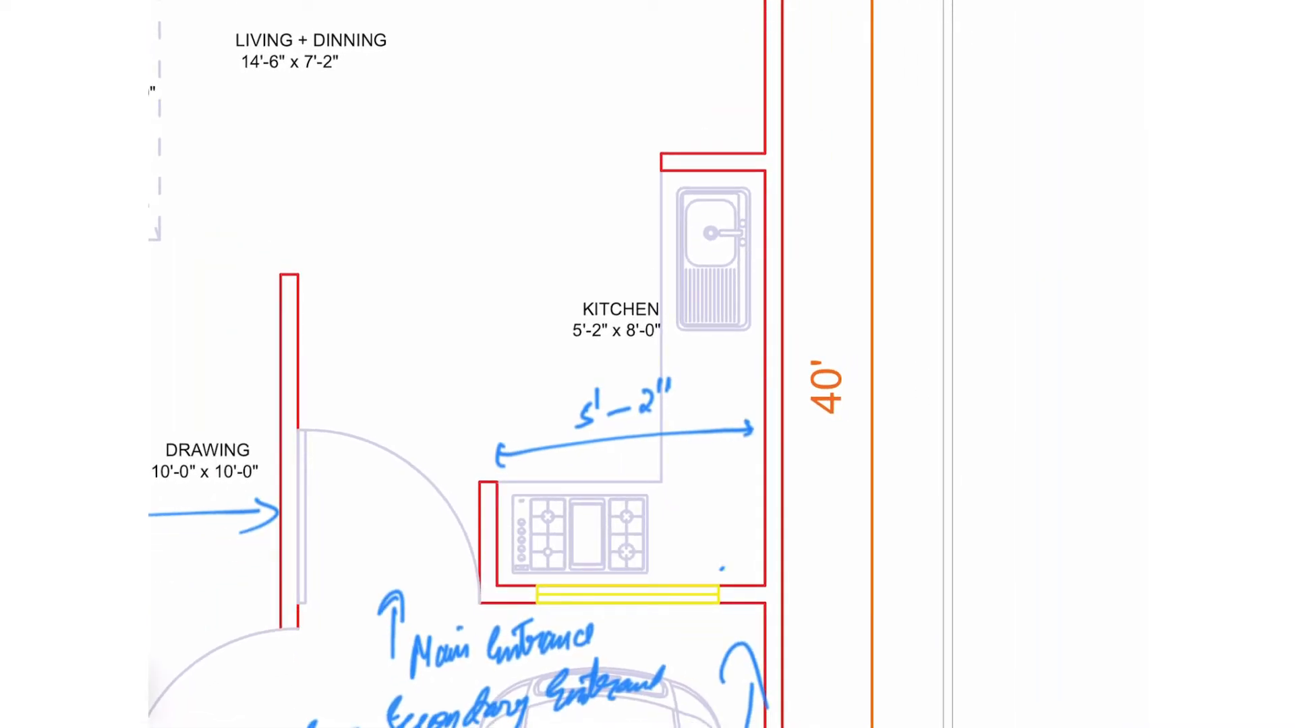
# Draw a blue vertical double-headed arrow along the kitchen's right wall marking its 8' length.
pyautogui.moveTo(723, 569); pyautogui.dragTo(725, 190)
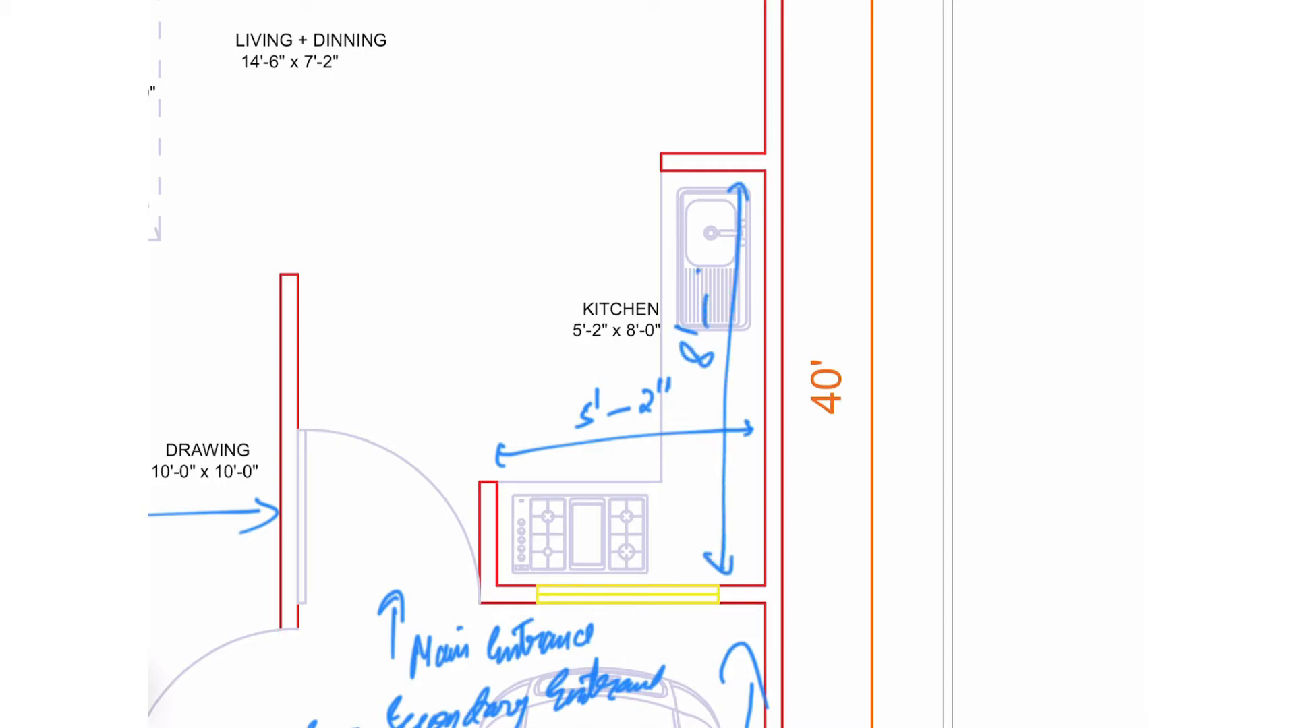